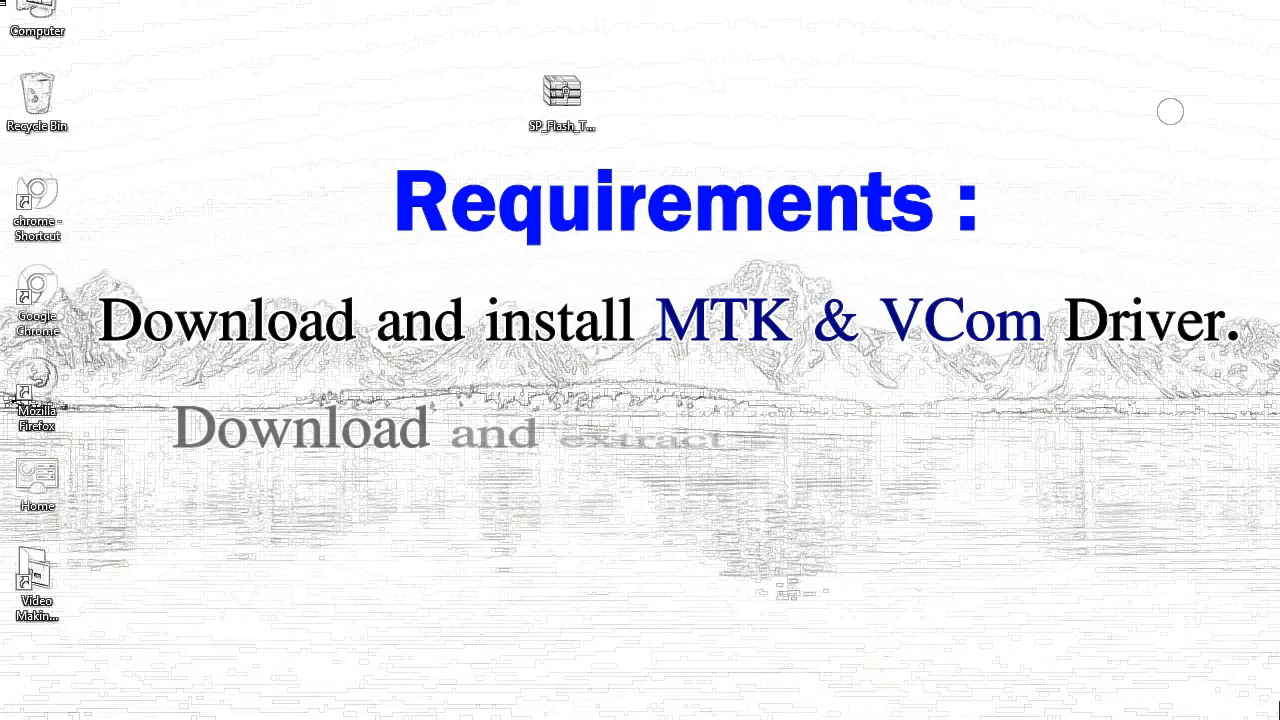
# - Extract the SP_Flash_Tool archive on the desktop with WinRAR's Extract option
pyautogui.rightClick(561, 95)
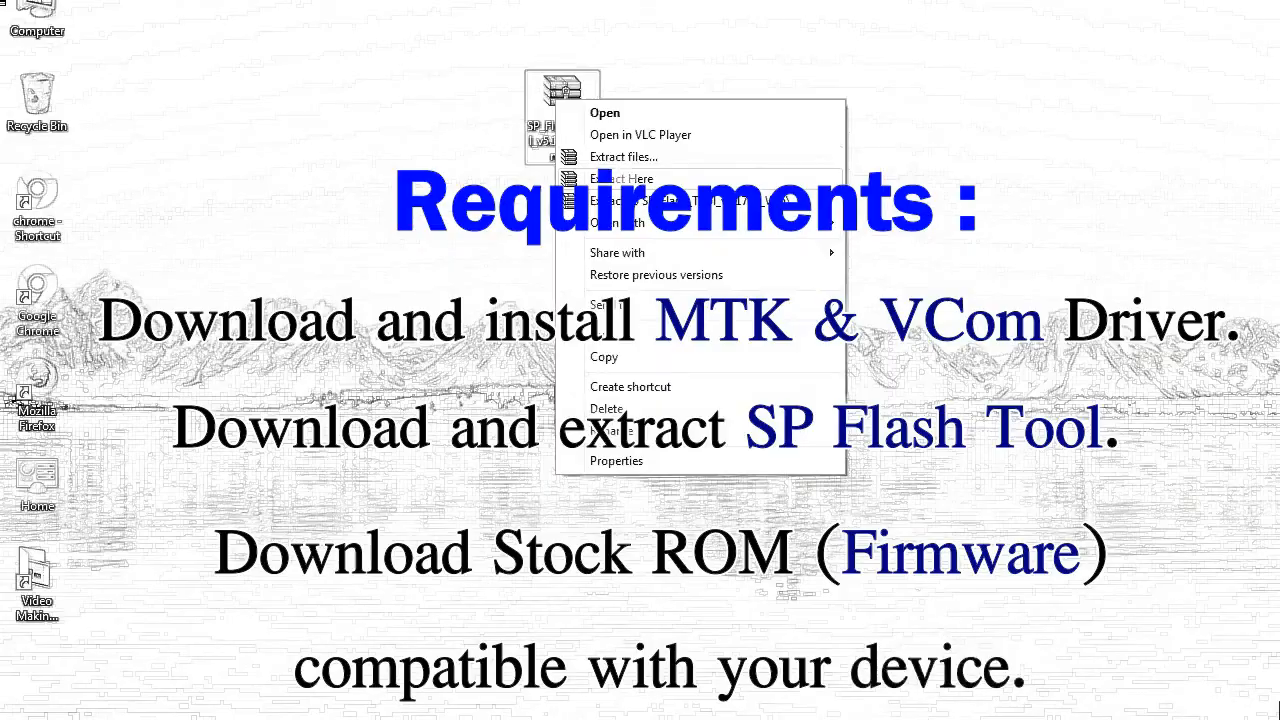
pyautogui.click(620, 178)
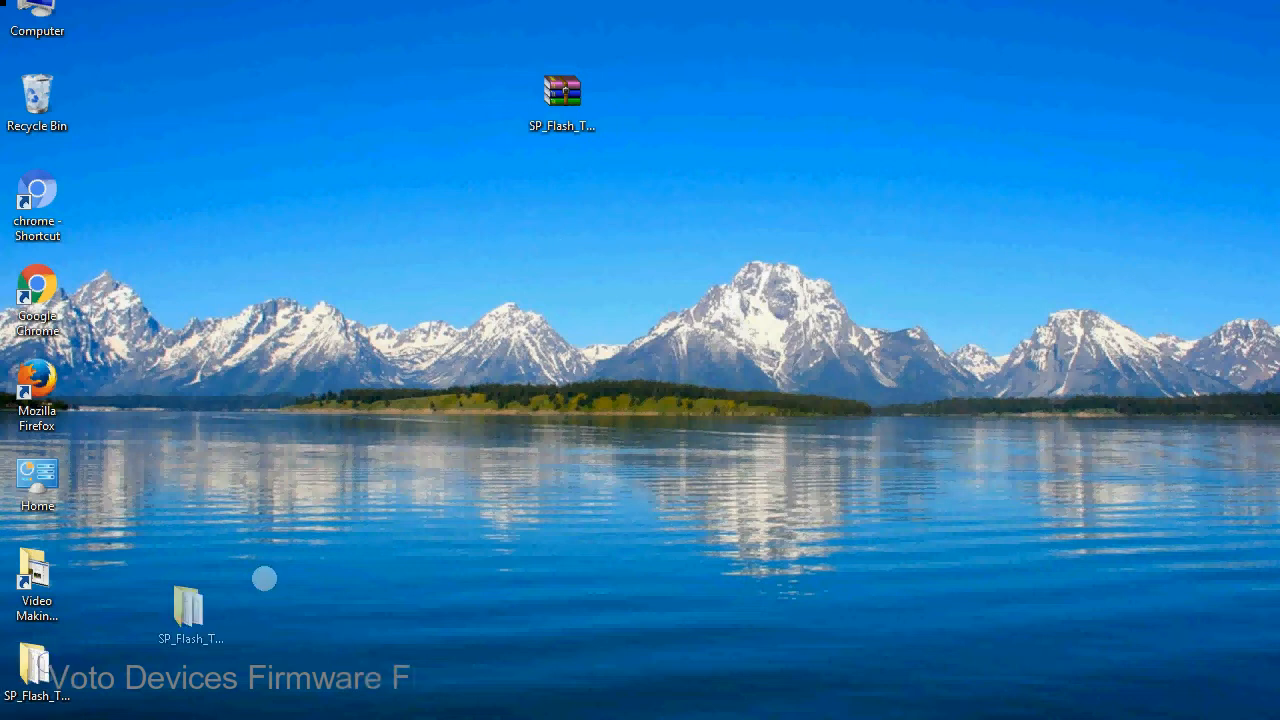
# - Open the extracted SP_Flash_Tool_v5.1728_Win folder and launch flash_tool.exe
pyautogui.moveTo(188, 610); pyautogui.dragTo(648, 105)
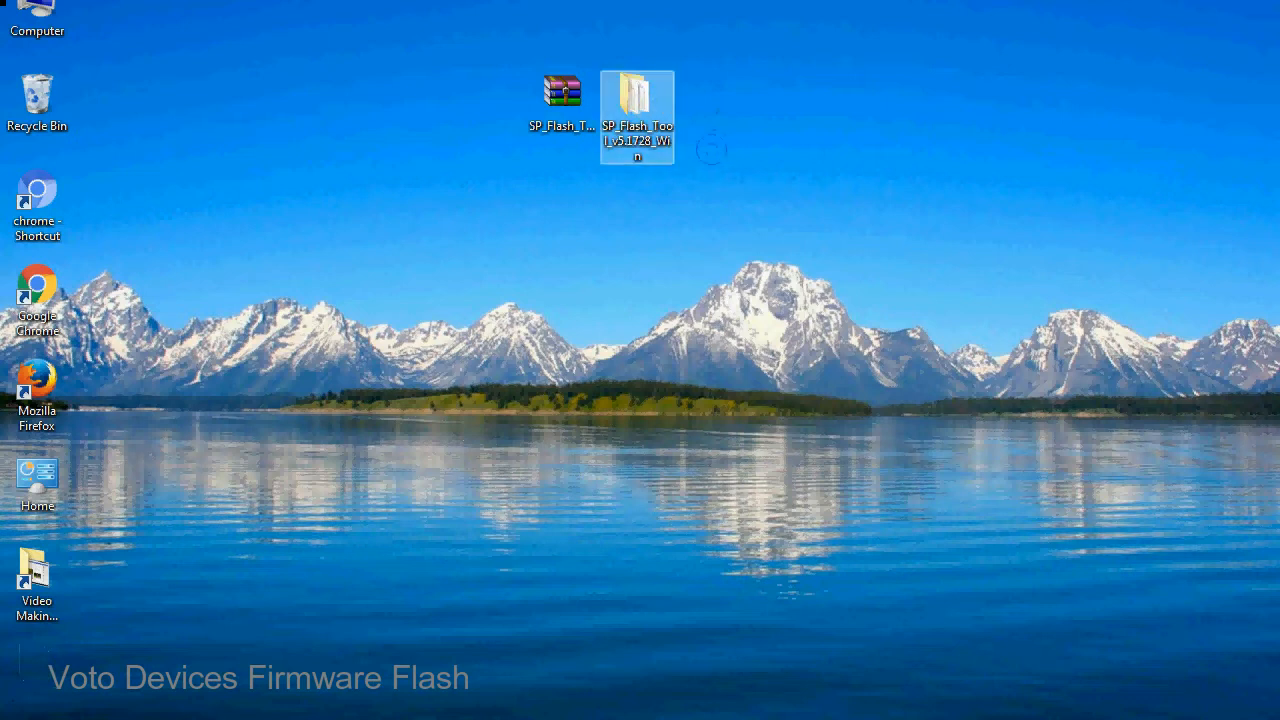
pyautogui.doubleClick(637, 105)
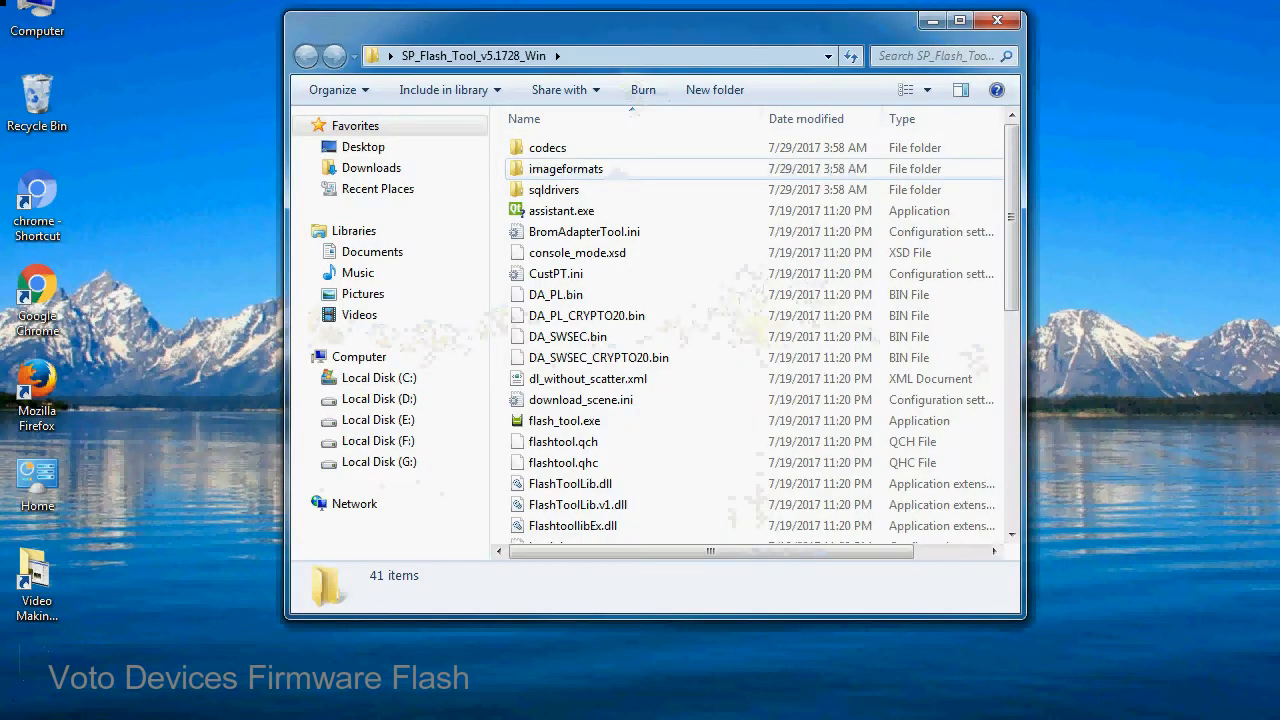
pyautogui.scroll(-3)
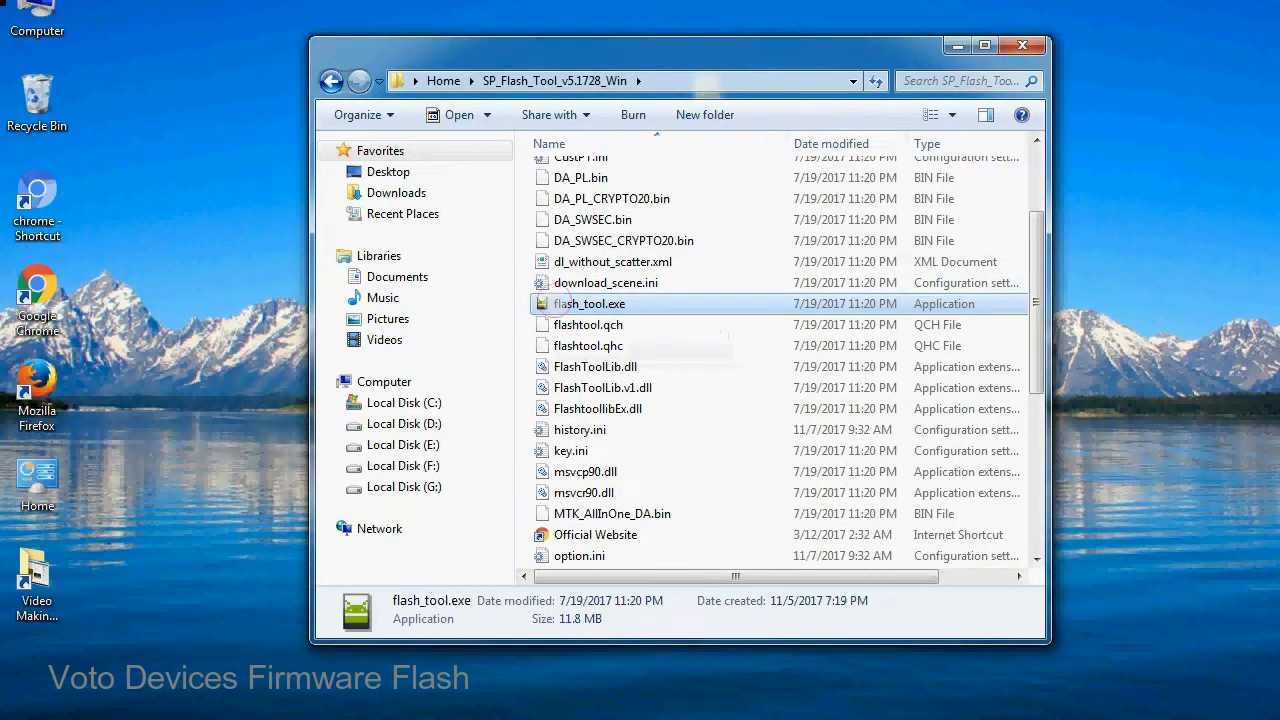
pyautogui.rightClick(588, 303)
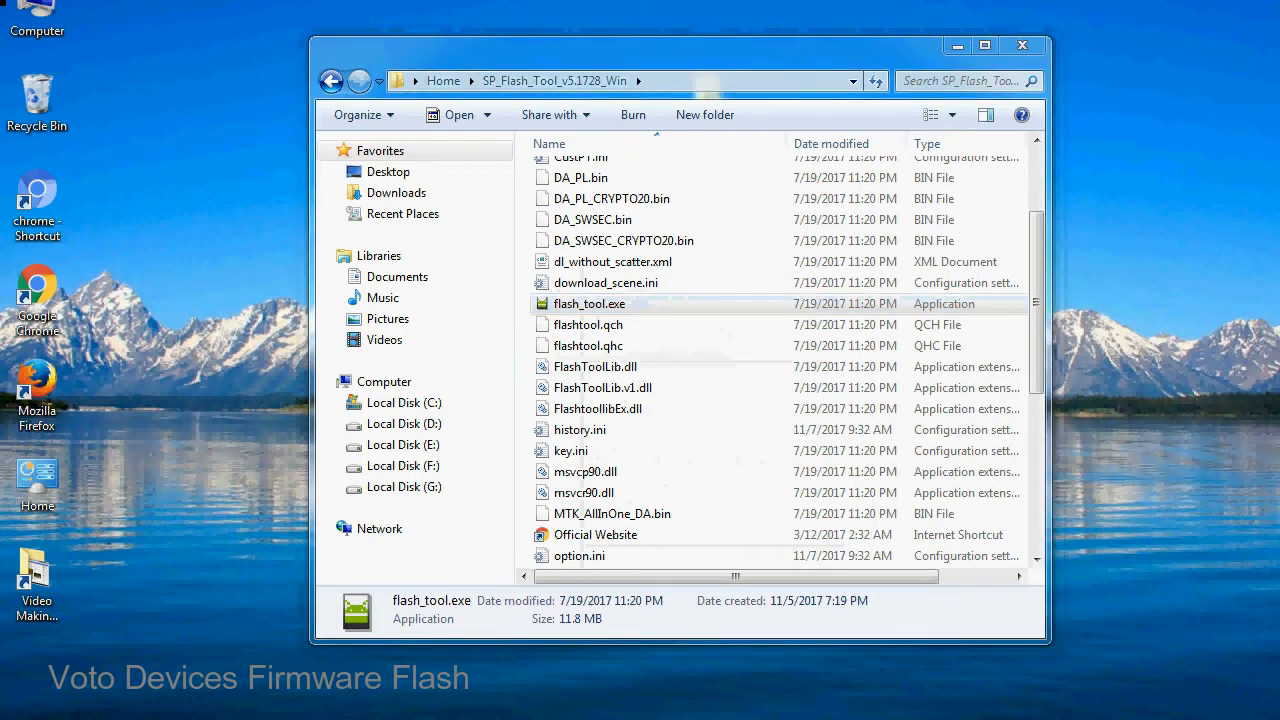
pyautogui.doubleClick(588, 303)
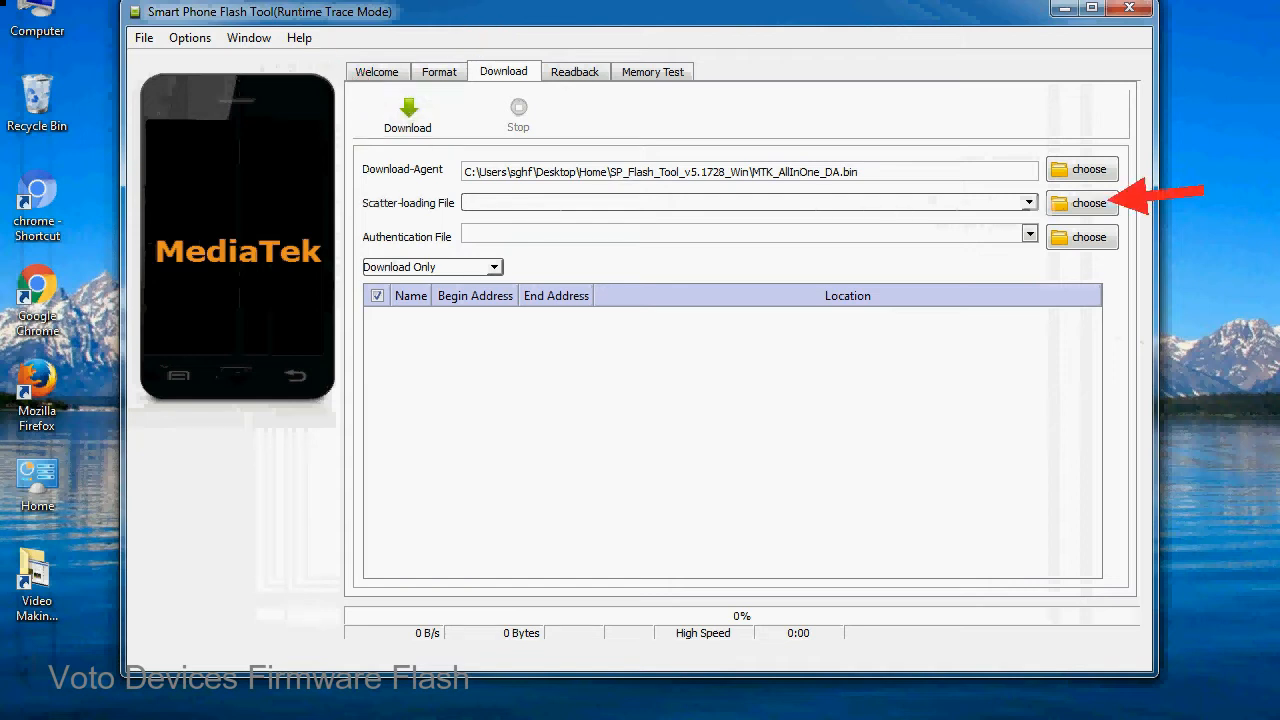
# - Browse for the scatter-loading file MT6XXX_Android_scatter.txt in the Firmware folder
pyautogui.click(1089, 203)
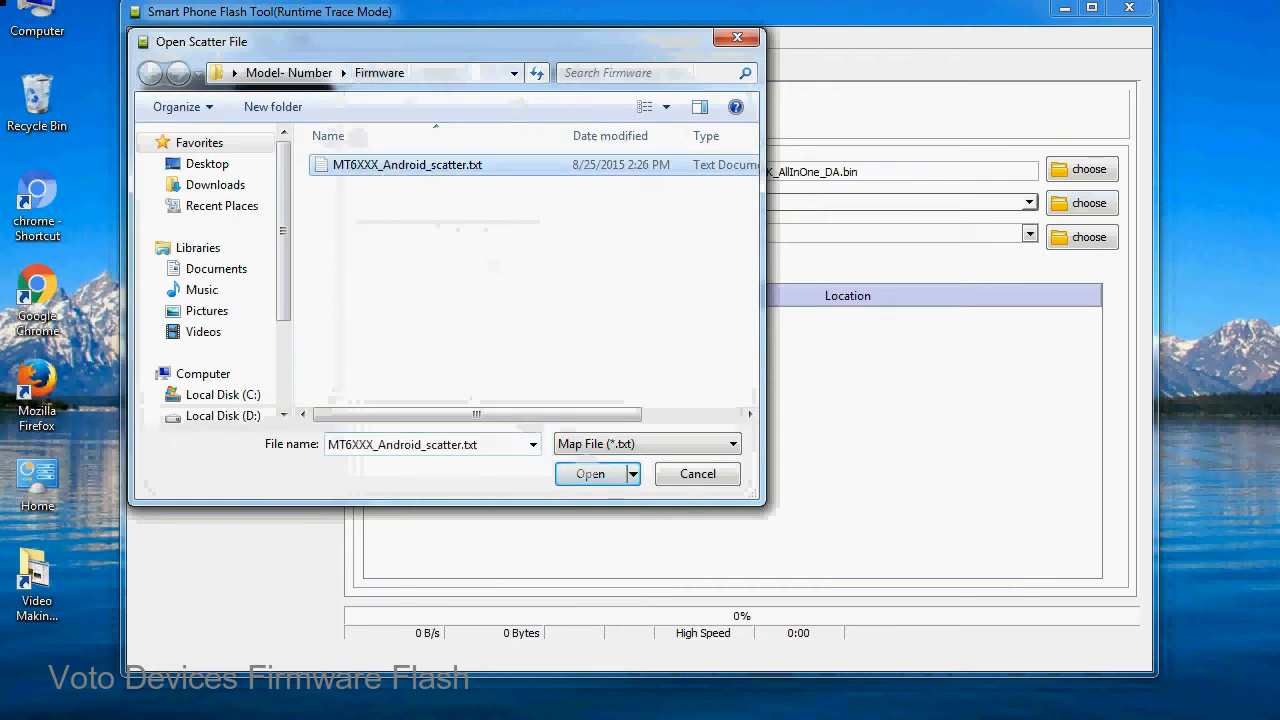
# - Load MT6XXX_Android_scatter.txt and start the firmware download
pyautogui.click(590, 473)
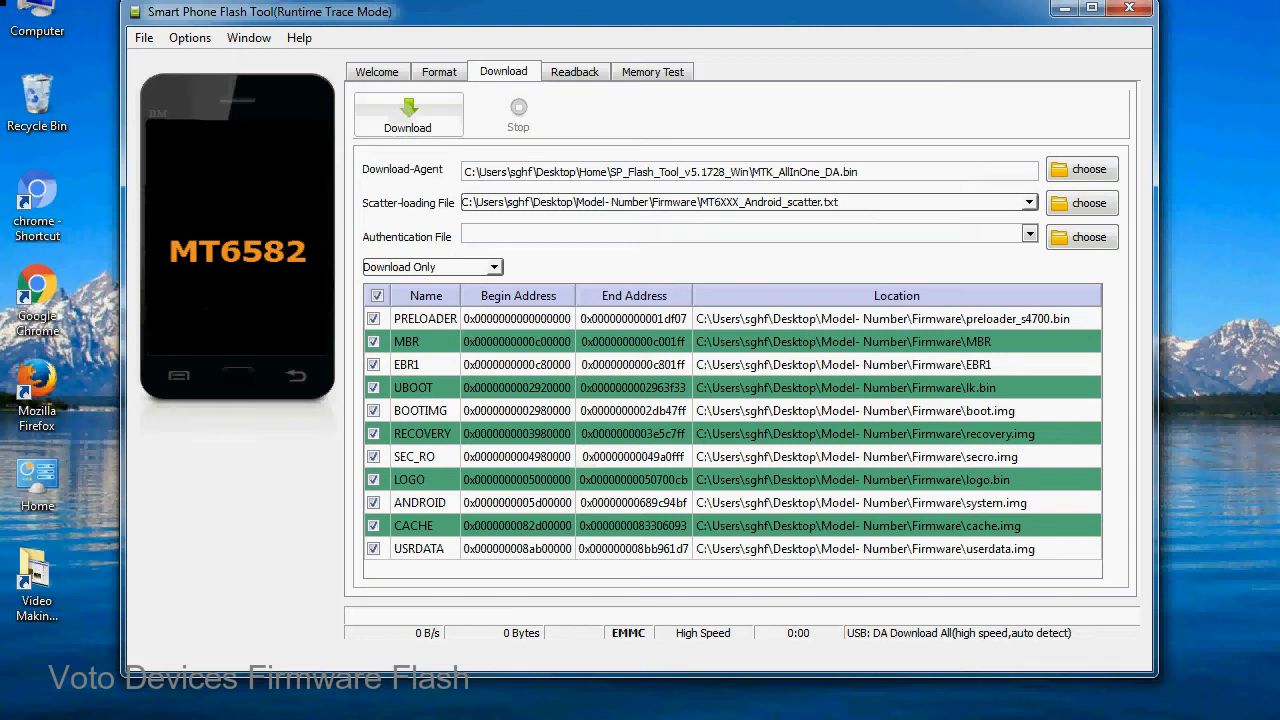
pyautogui.click(407, 113)
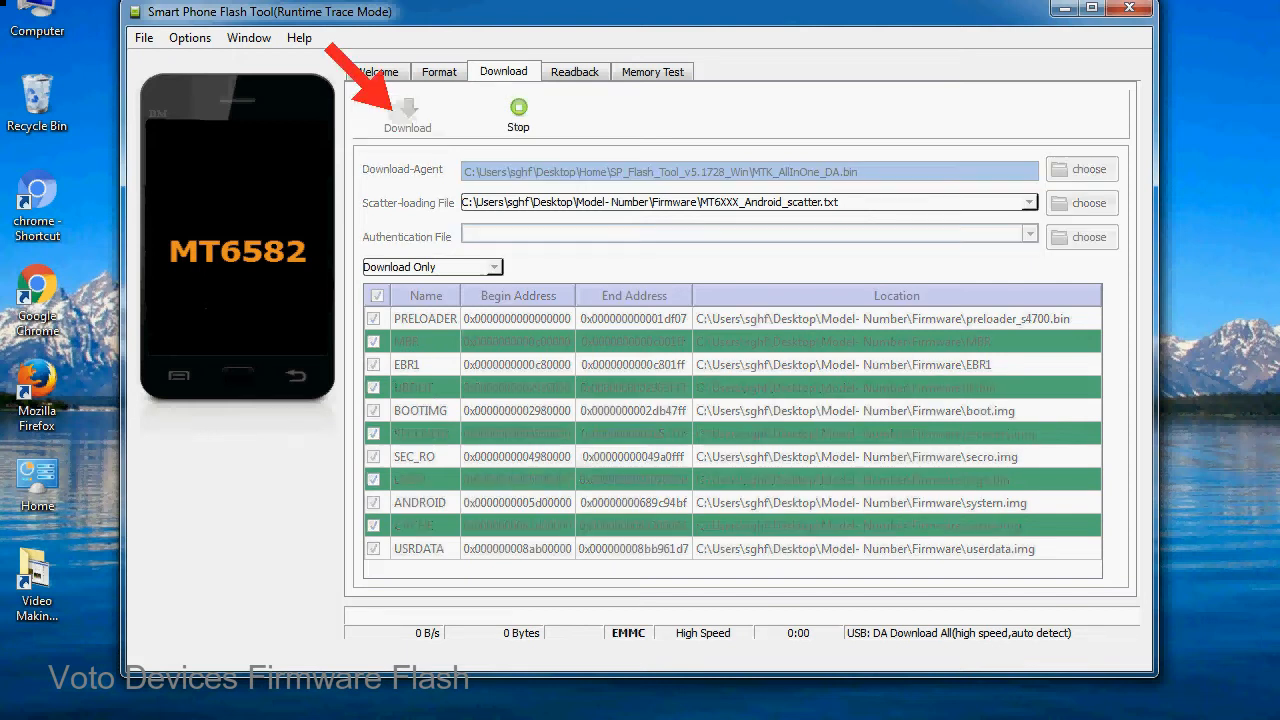
# - Let the firmware flash to the MT6582 phone progress to 52 percent
pyautogui.click(407, 110)
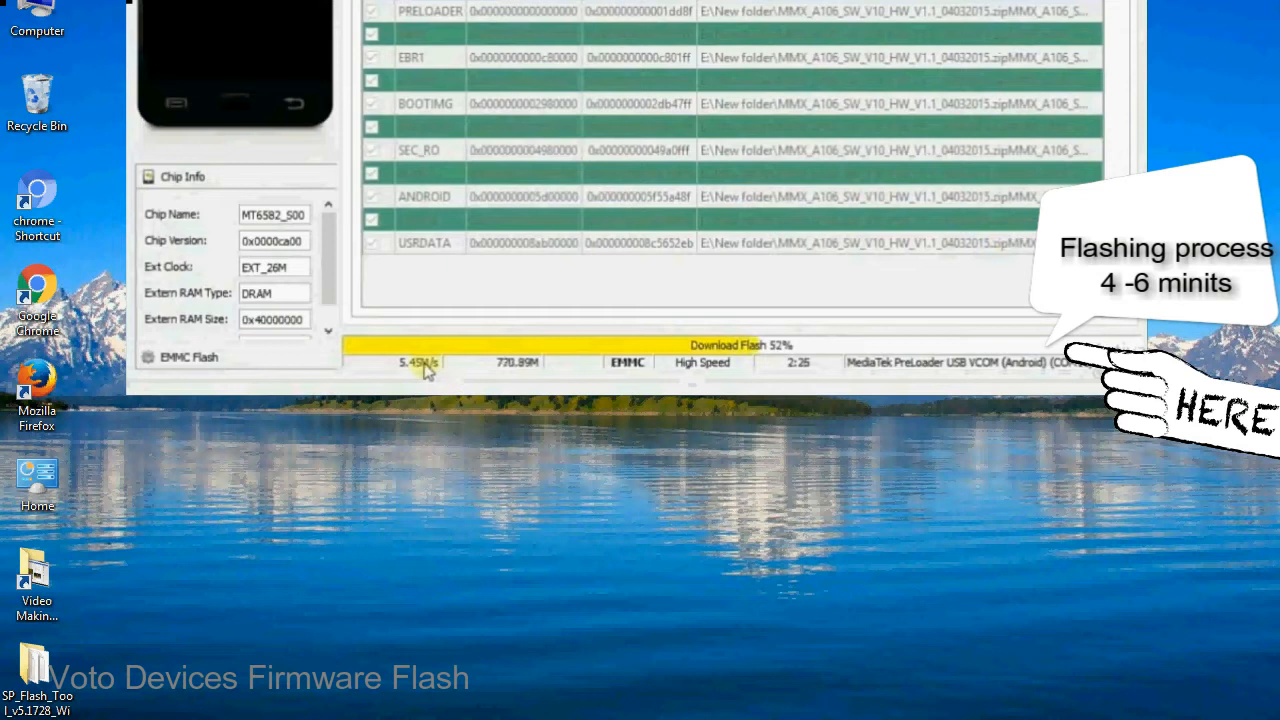
pyautogui.moveTo(745, 375)
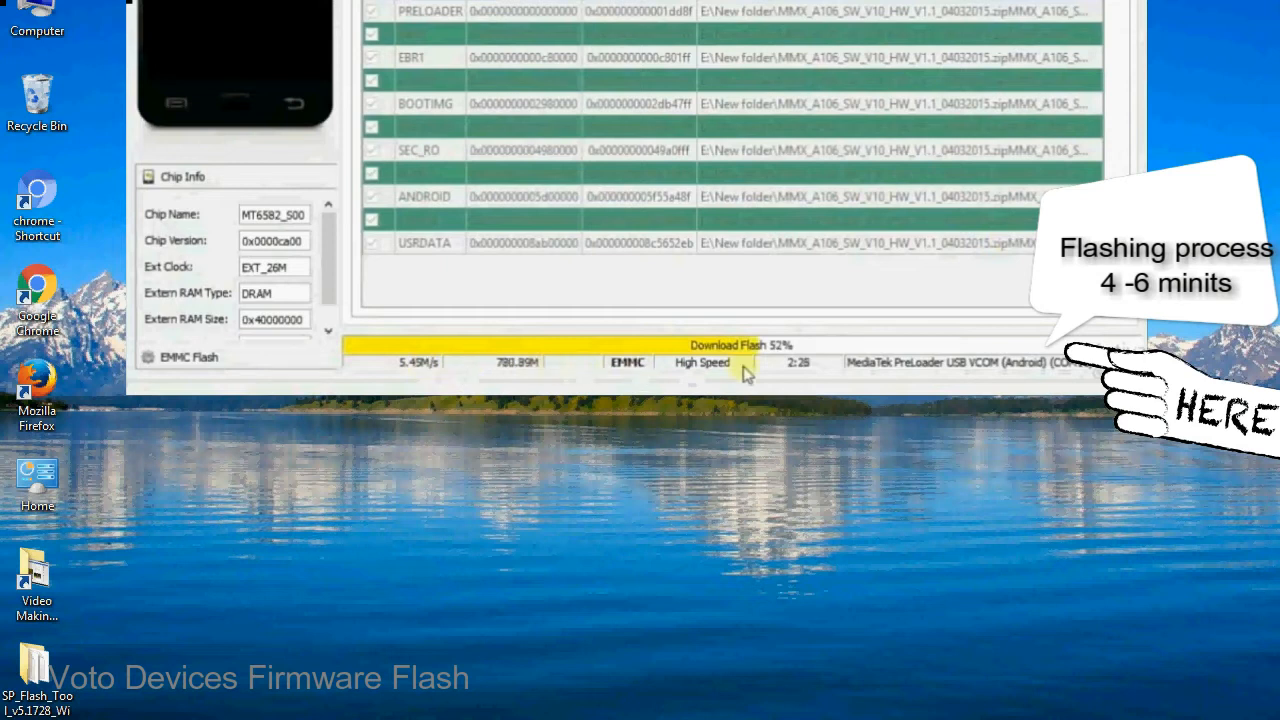